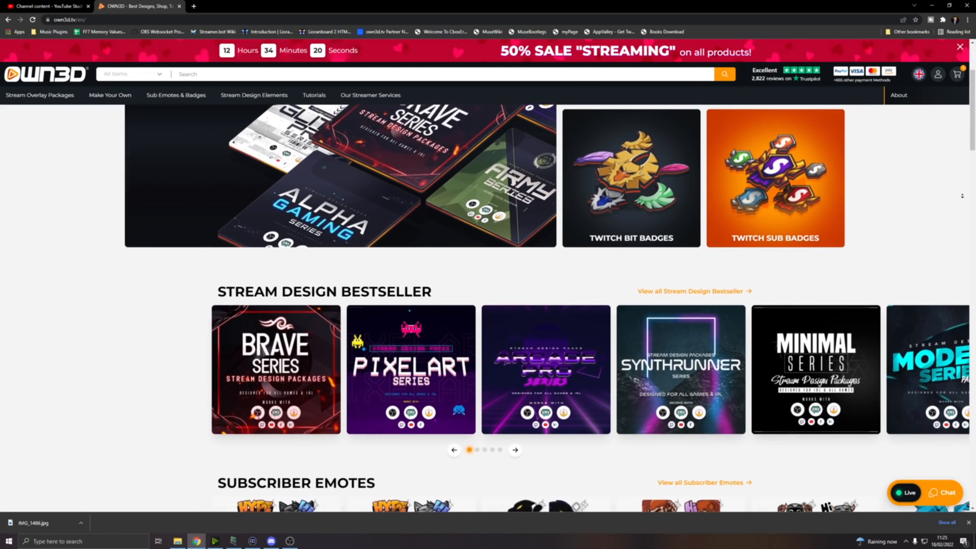
- Browse the OWN3D bestsellers and go to the Brave Stream Overlay Package product page
scroll(down, 3)
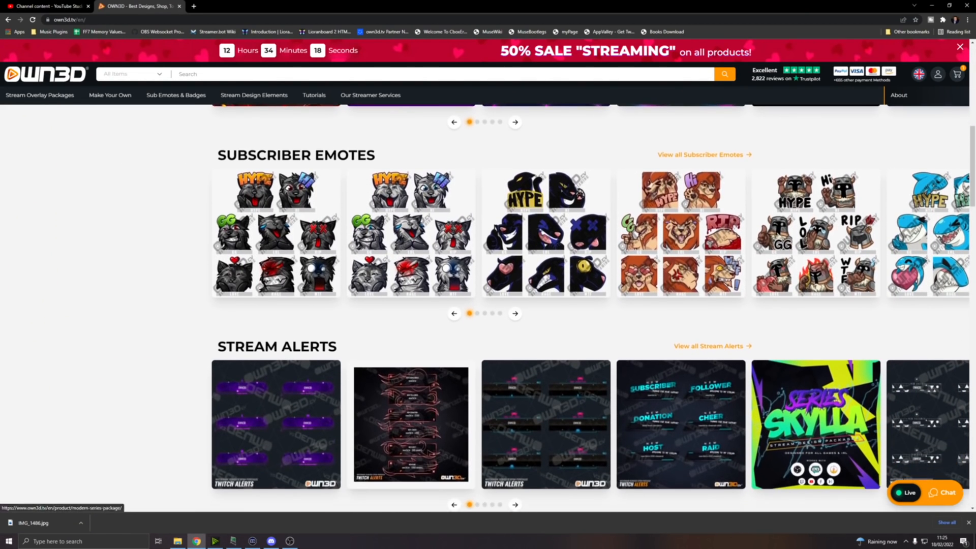
scroll(down, 3)
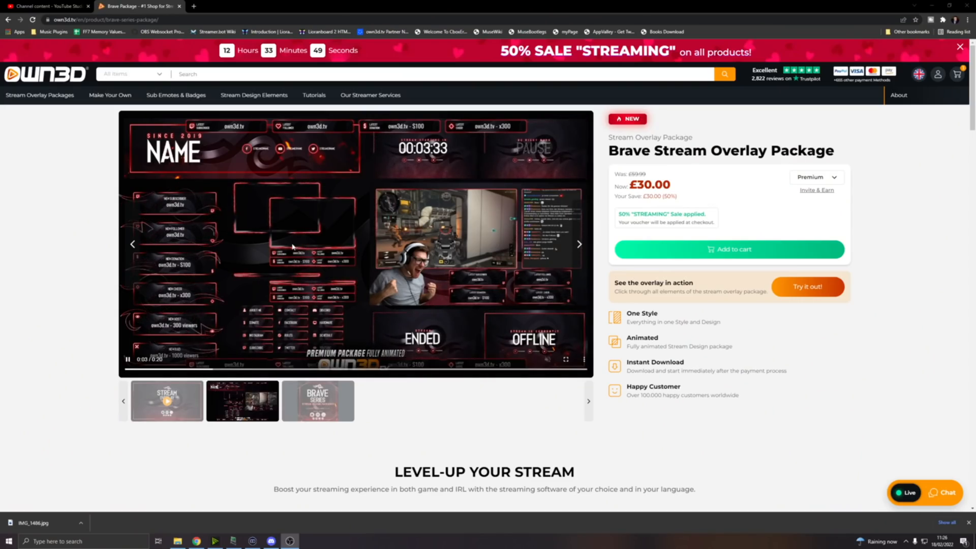
click(566, 360)
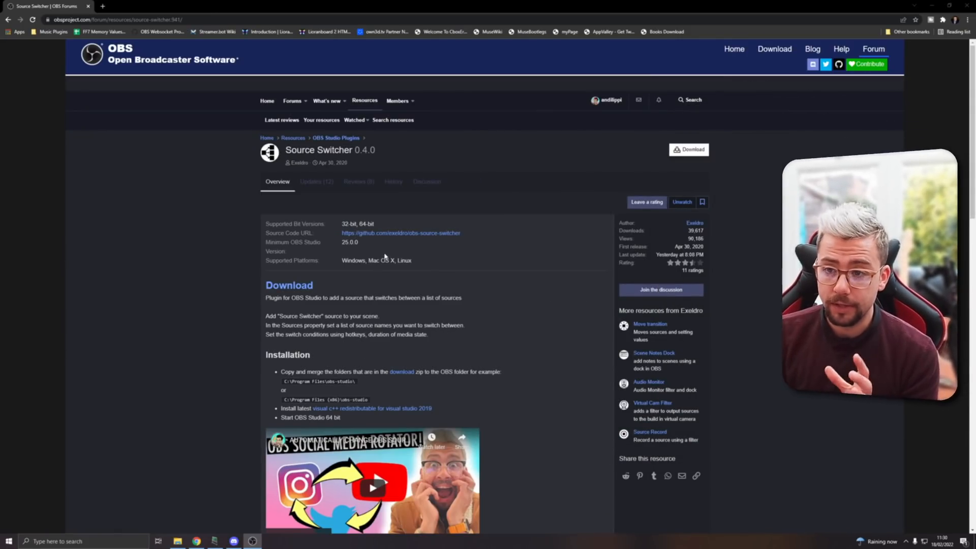
mouse_move(468, 251)
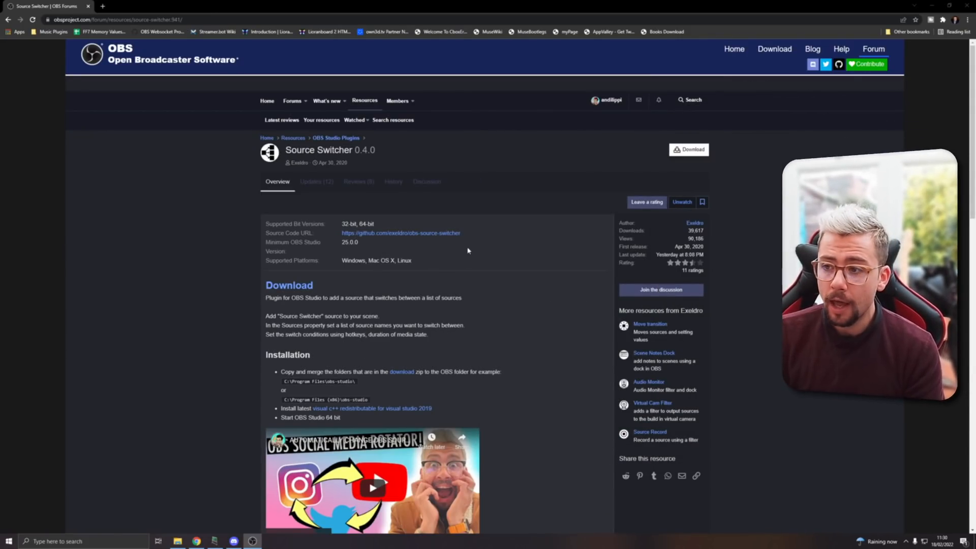
- Download source-switcher-0.4.0-windows.zip from the OBS Forums and view the archive's contents
click(688, 149)
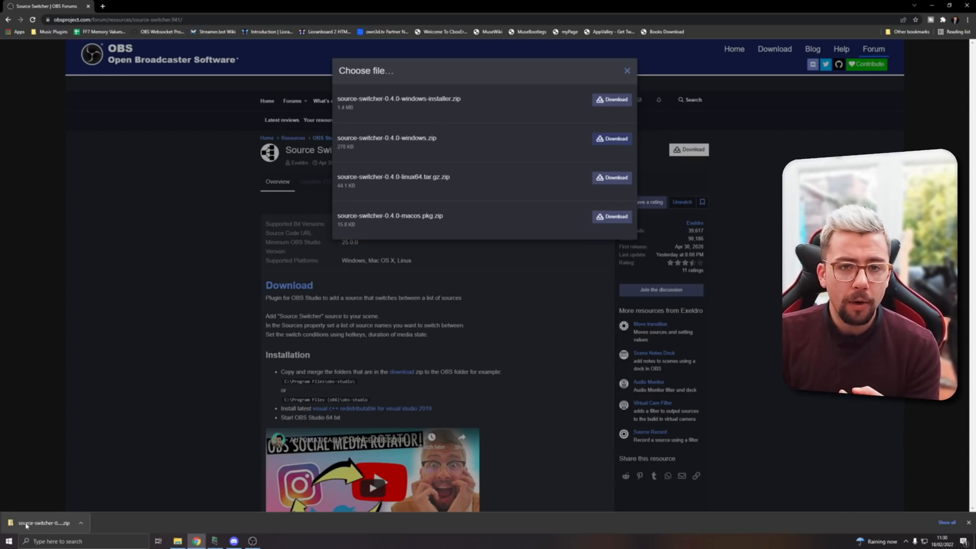
click(43, 522)
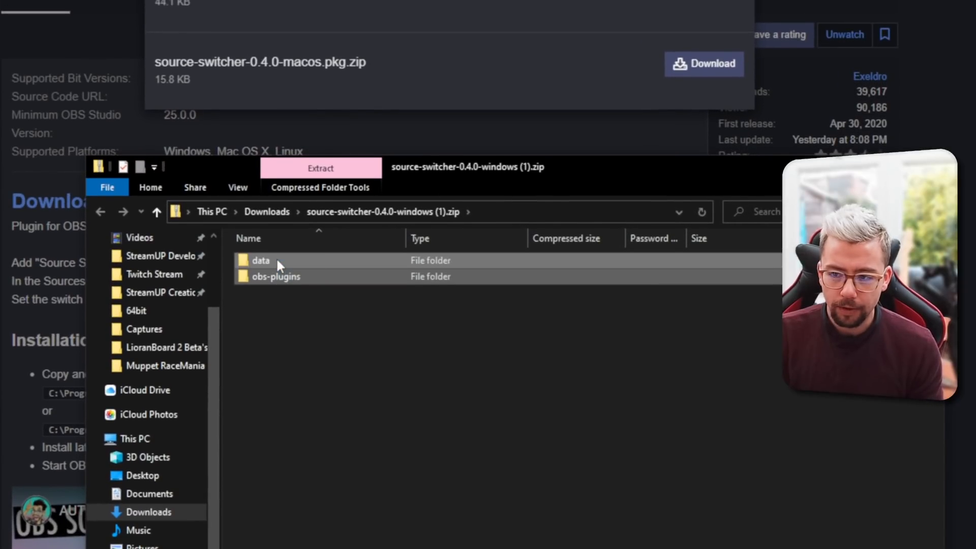
- Copy the data and obs-plugins folders into C: > Program Files > obs-studio
right_click(260, 260)
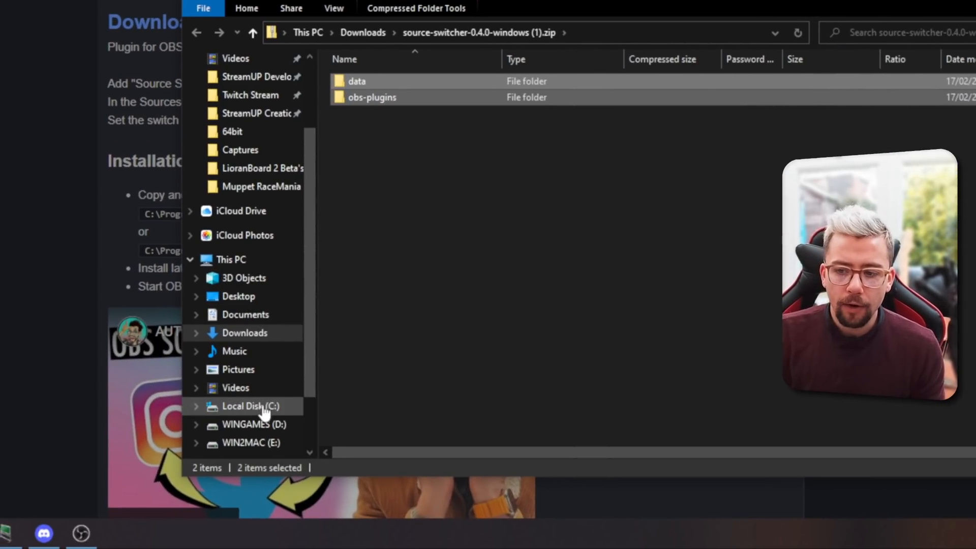
click(252, 406)
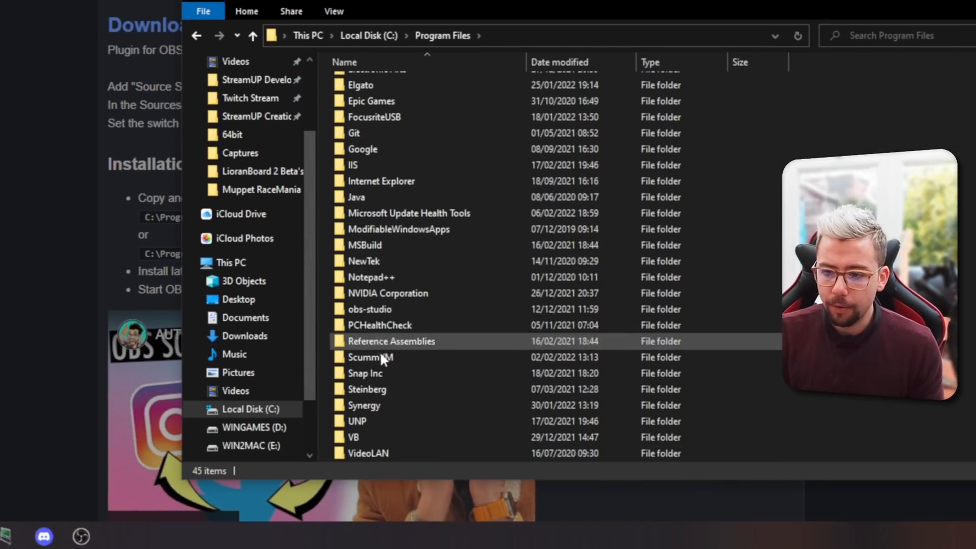
double_click(369, 310)
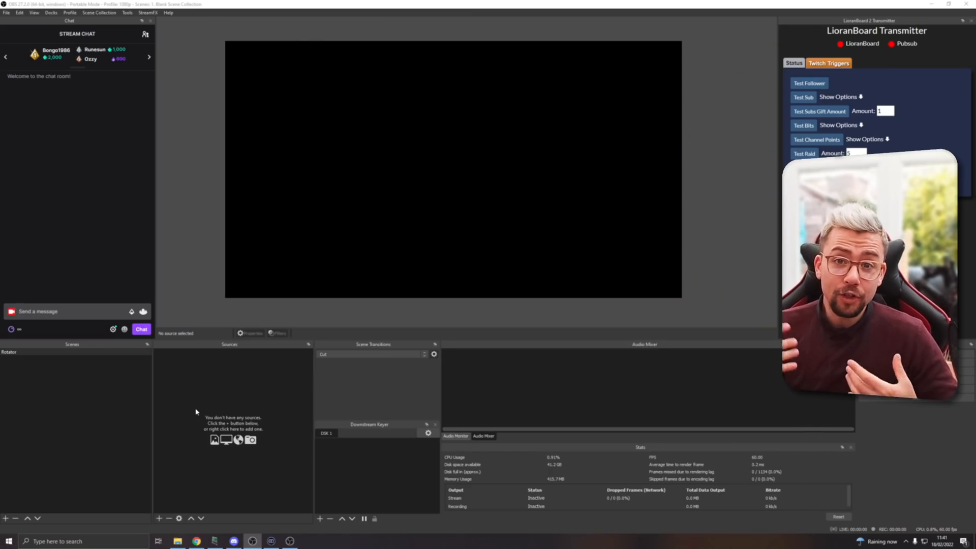
mouse_move(167, 286)
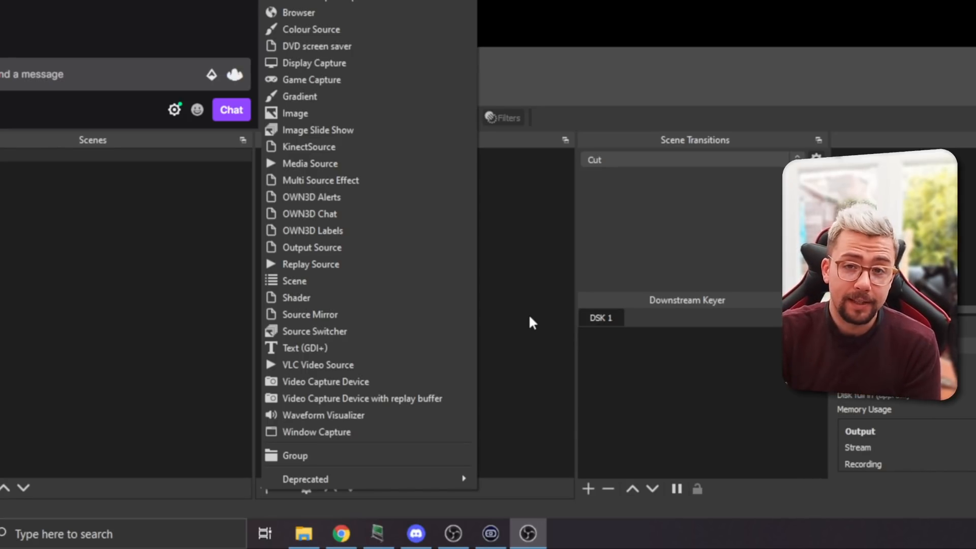
click(531, 322)
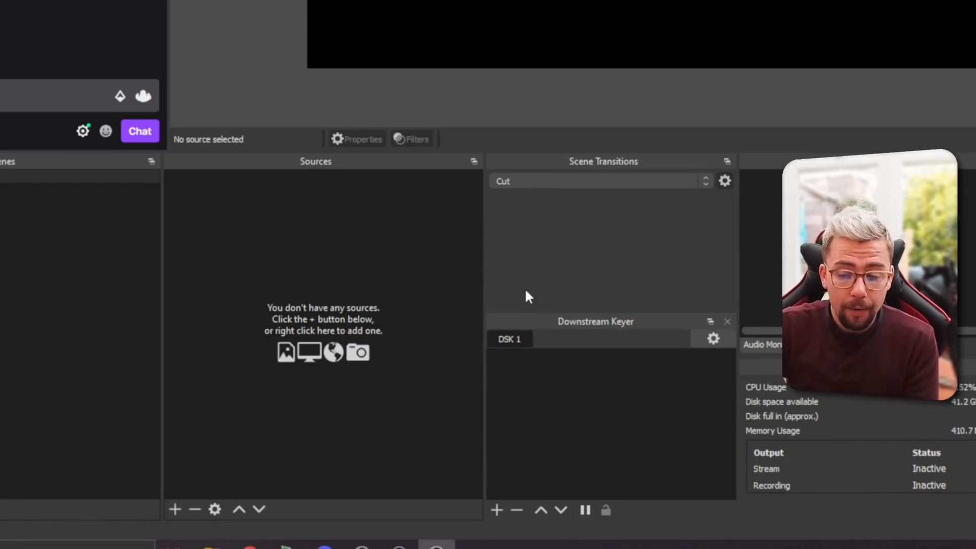
right_click(302, 349)
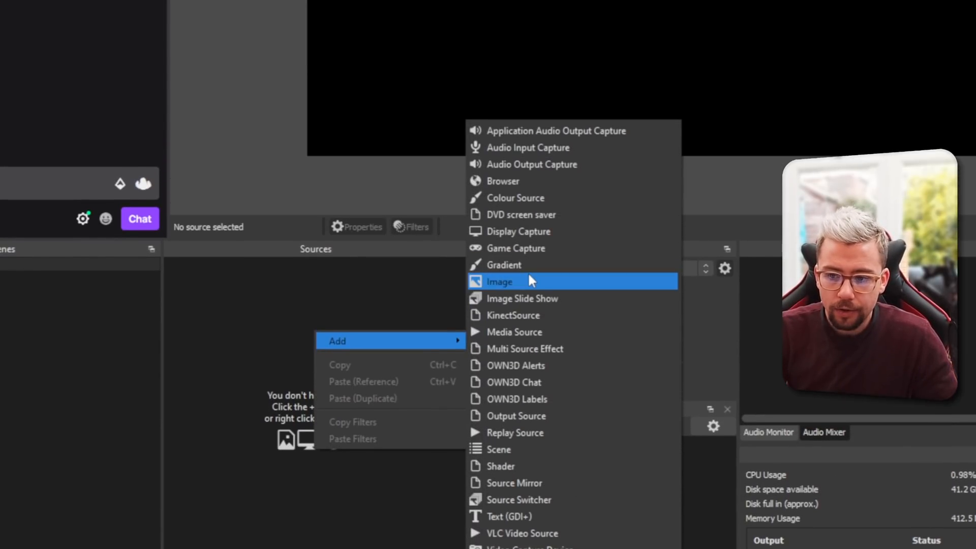
- Add a Colour Source to the Rotator scene, building towards Colour Source to Colour Source 4
click(515, 198)
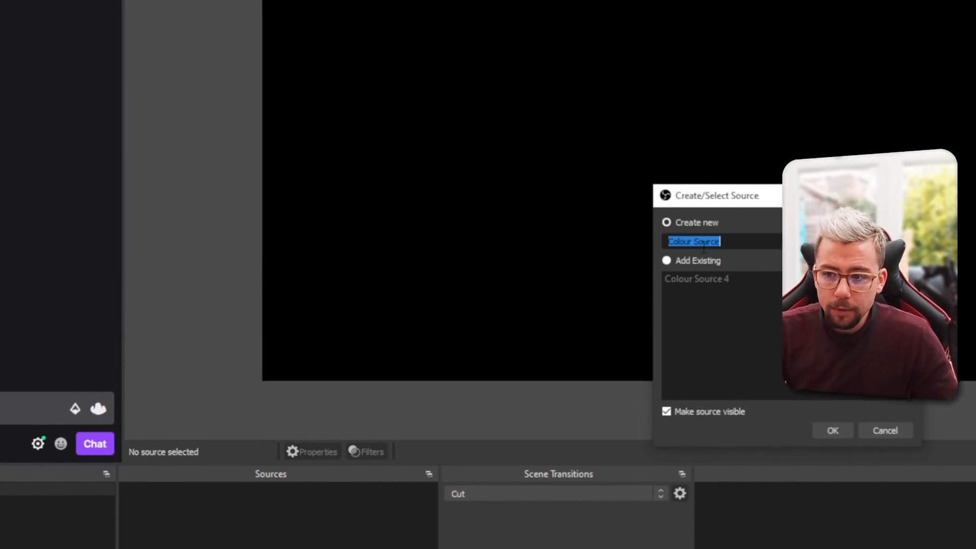
click(833, 430)
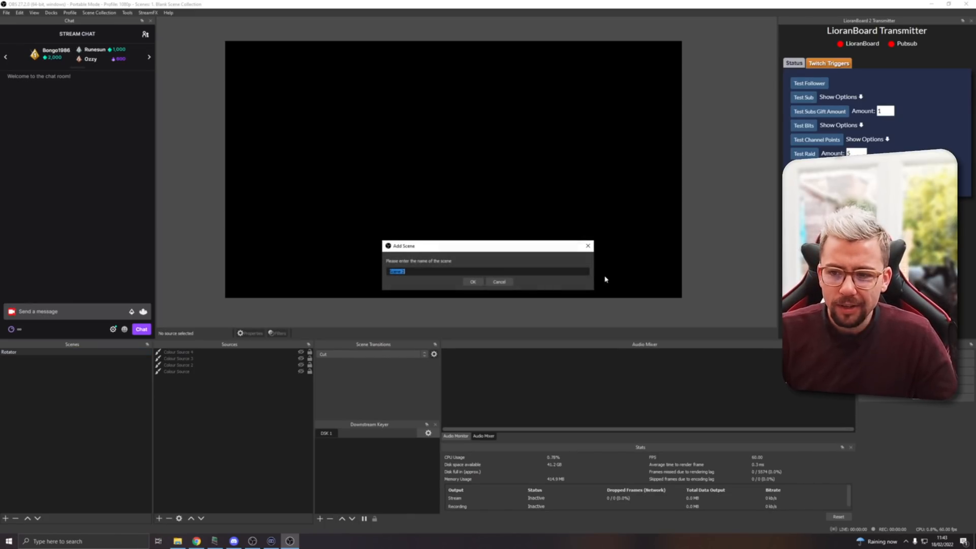
- Create Scene 2 and add a Source Switcher source with its properties showing
click(472, 281)
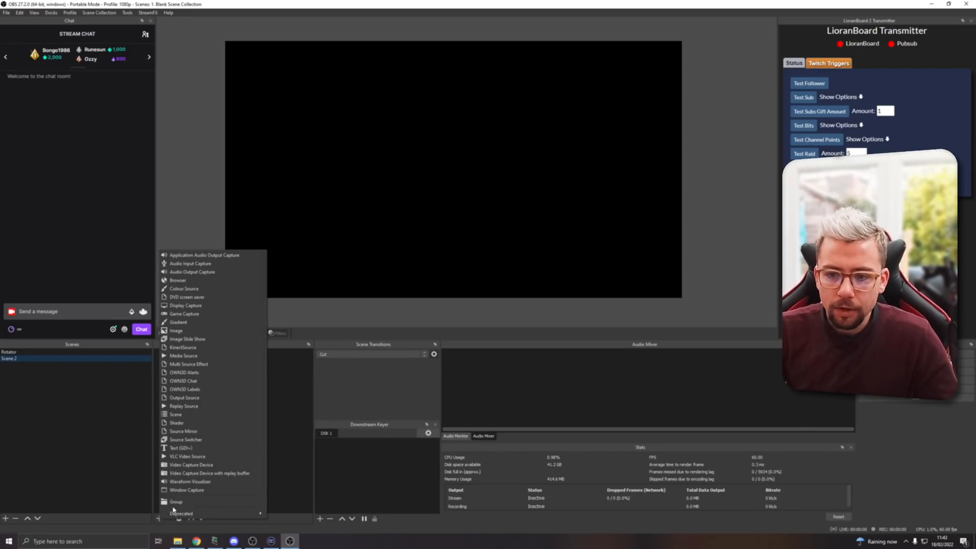
click(186, 439)
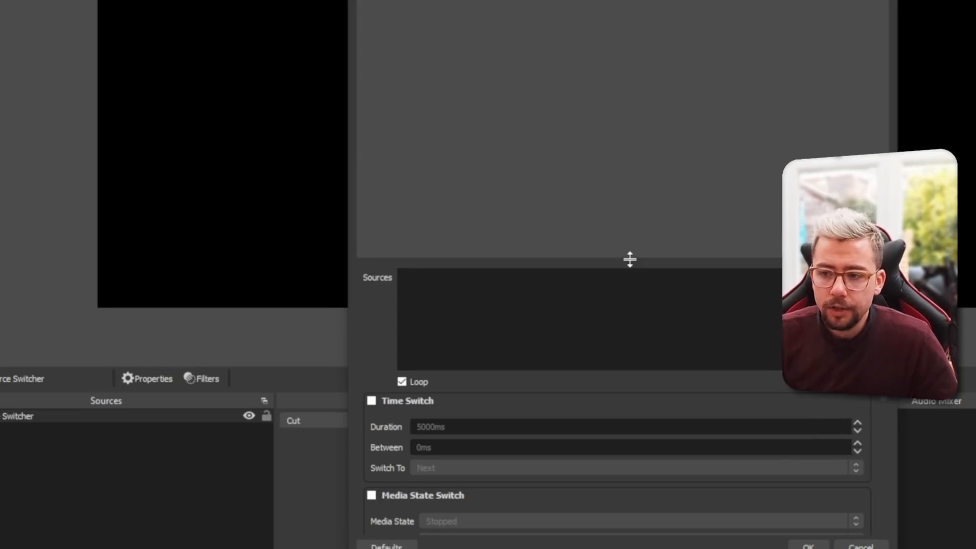
- Add a 'Colour Source' entry to the switcher's source list, first of the four colour sources
click(721, 316)
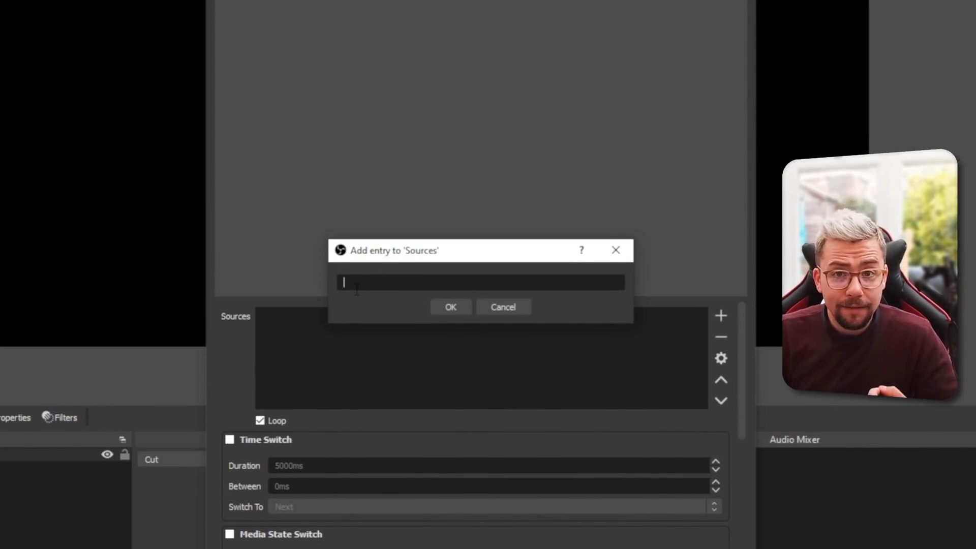
click(502, 306)
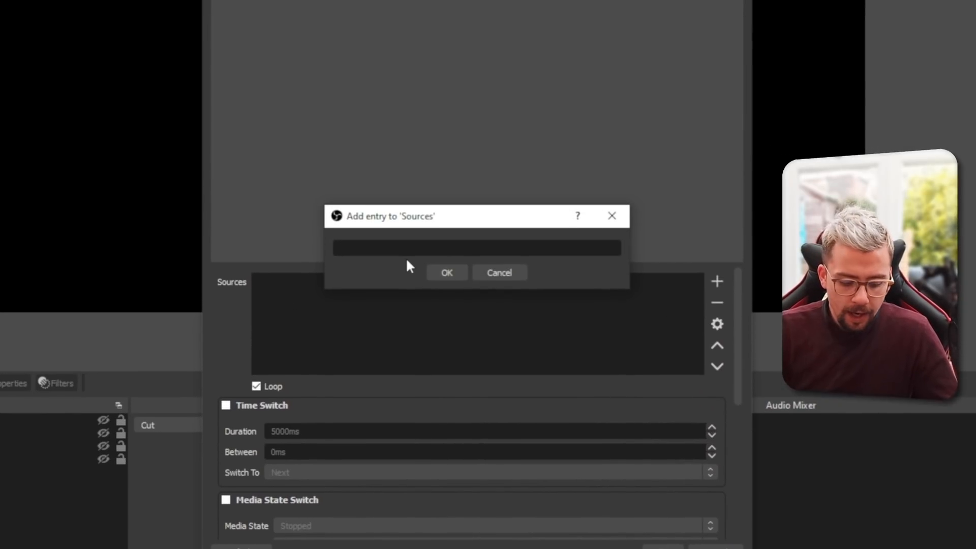
text(Colour)
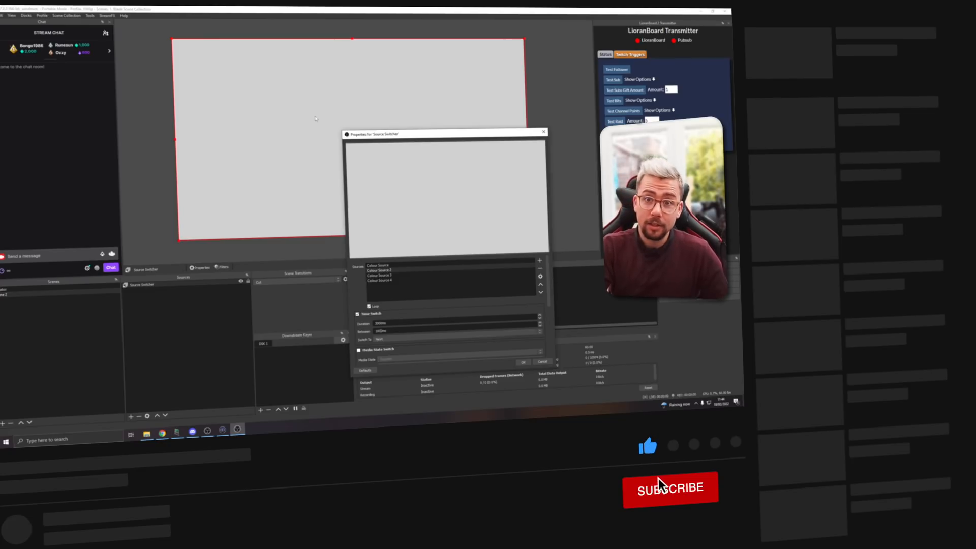
- Enable Time Switch with 3000ms duration, 1000ms between, switching to the next colour
click(671, 488)
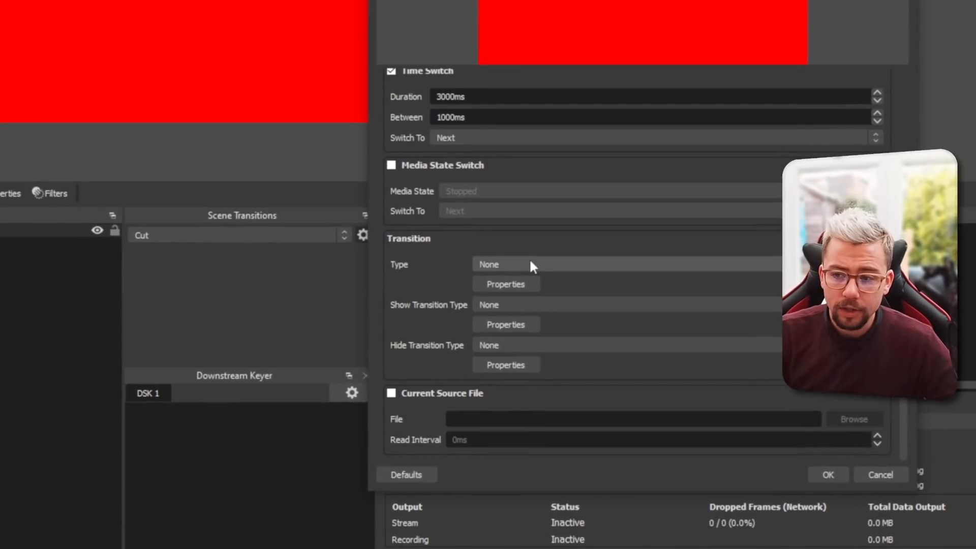
- Try the Fade transition, then settle on a slide transition and close the switcher settings
click(622, 264)
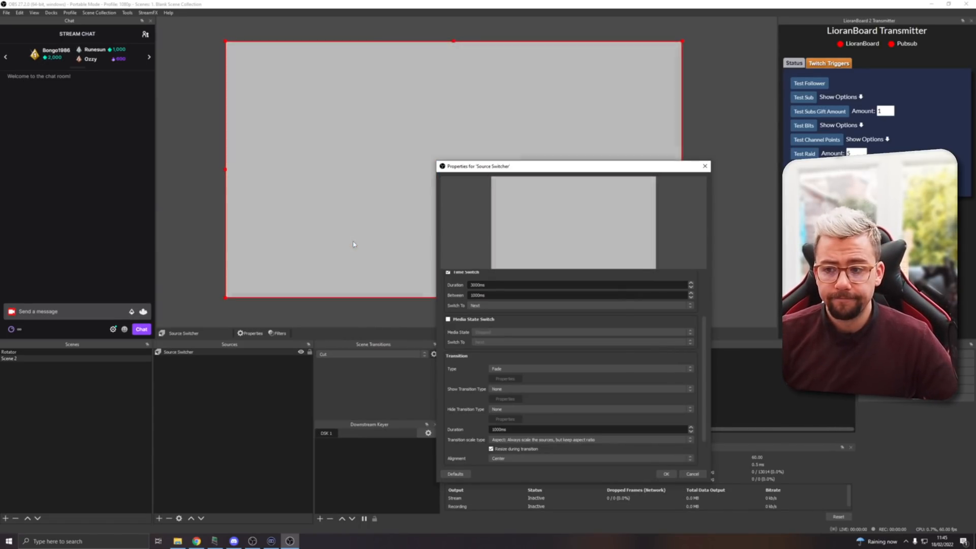
mouse_move(479, 349)
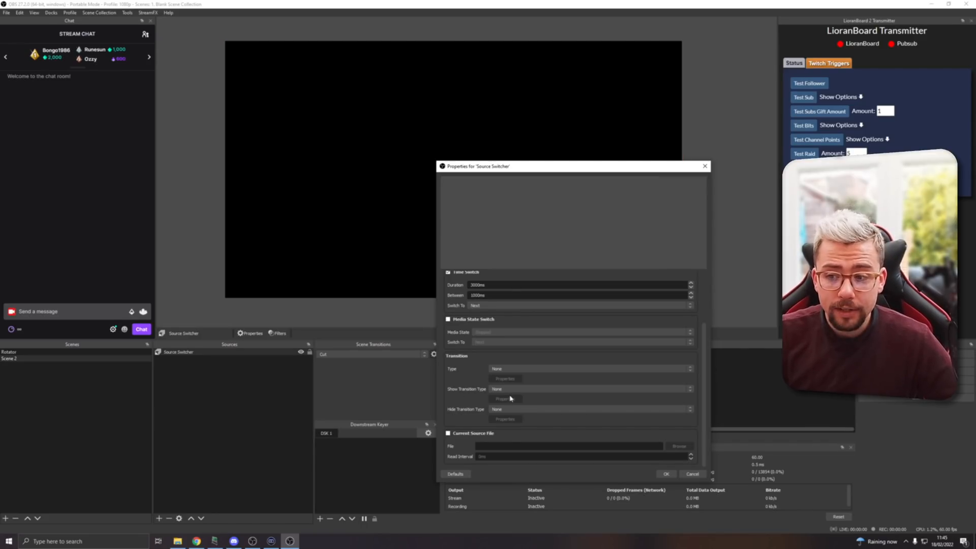
click(591, 388)
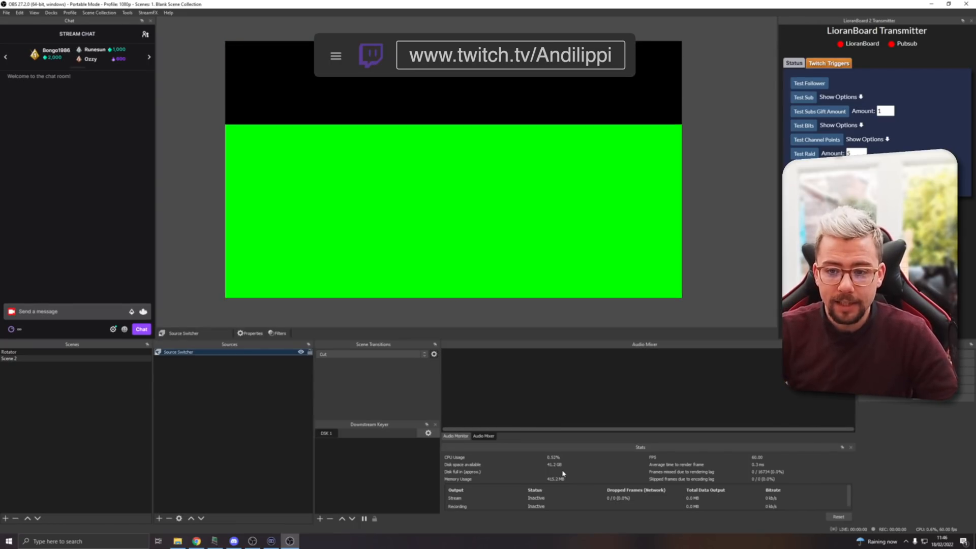
- Create Scene 3 with a webcam Video Capture Device and nest existing Scene 2 above it
click(5, 518)
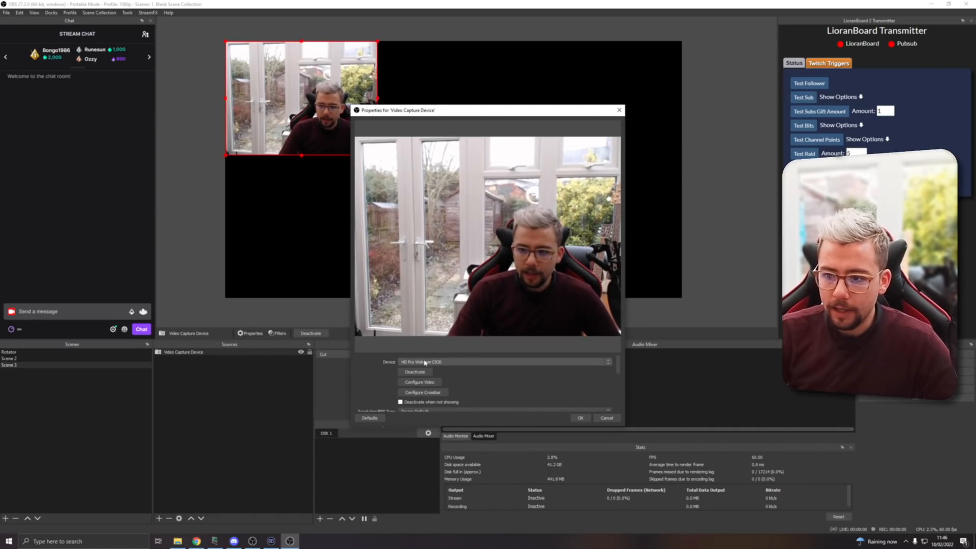
click(419, 382)
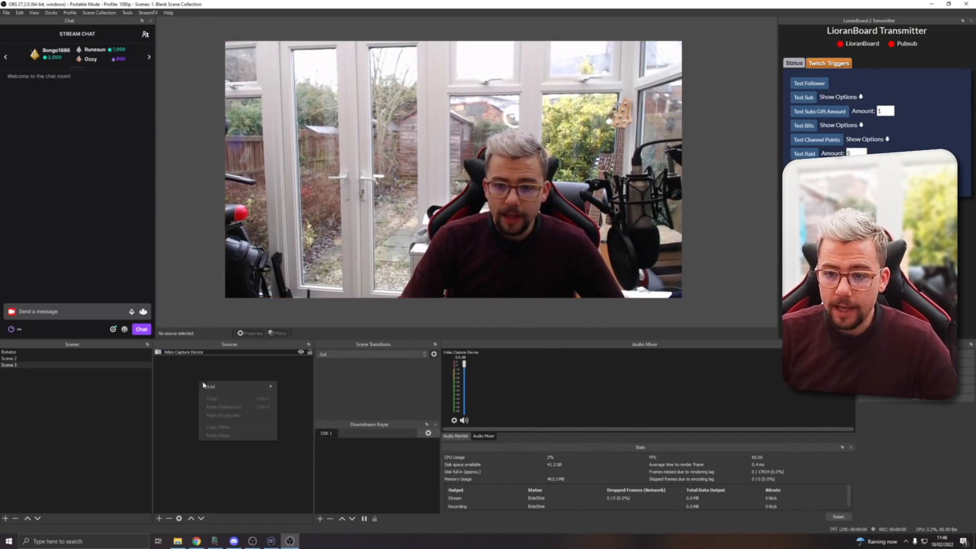
click(210, 386)
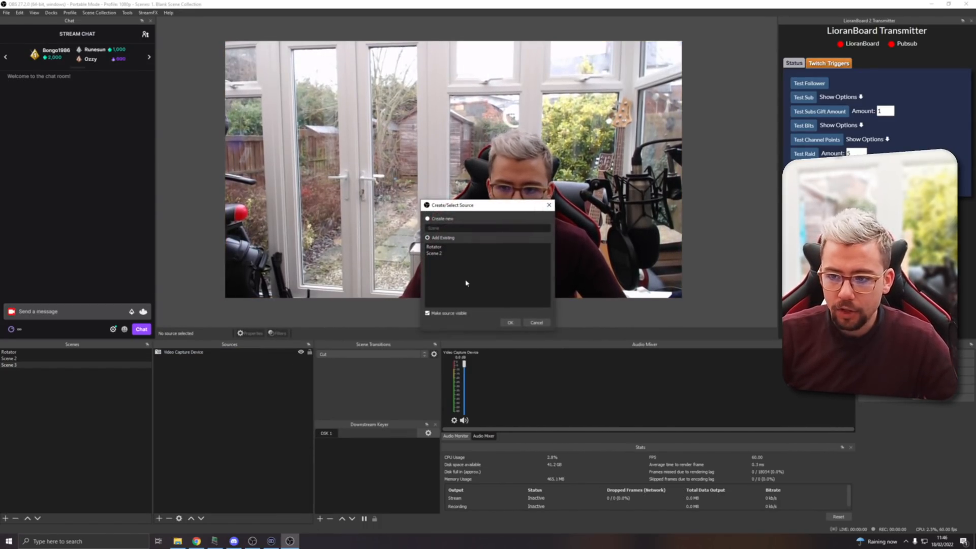
click(509, 322)
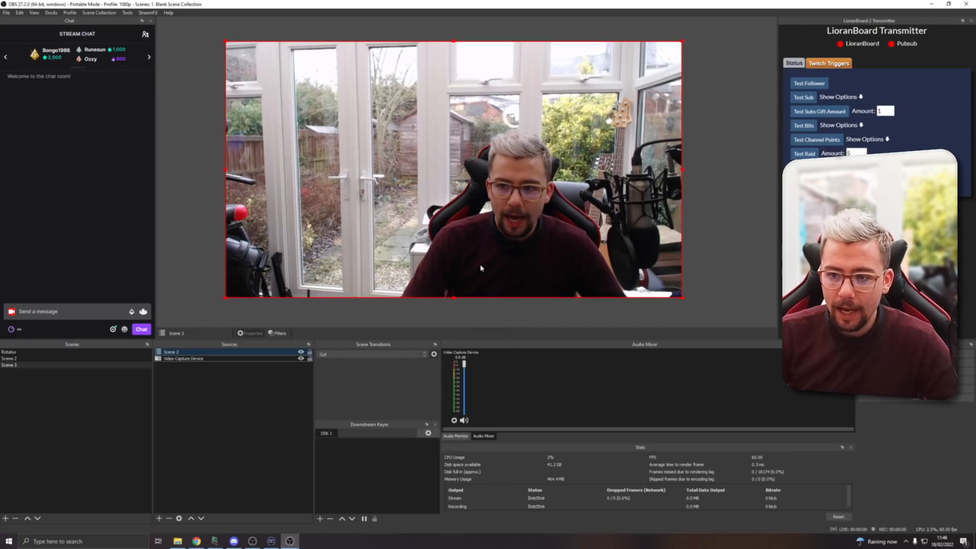